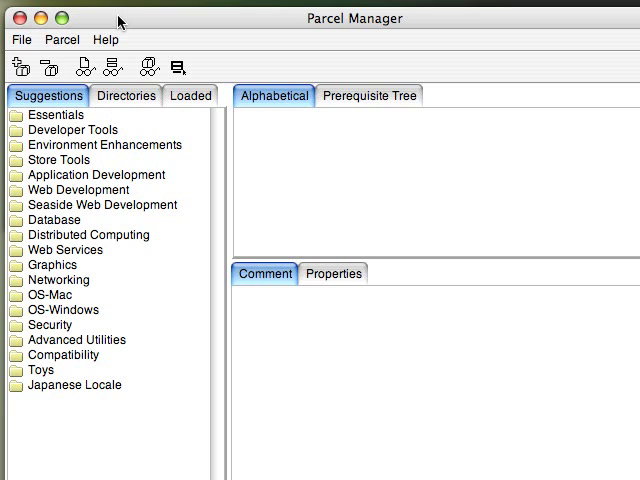
mouse_move(64, 162)
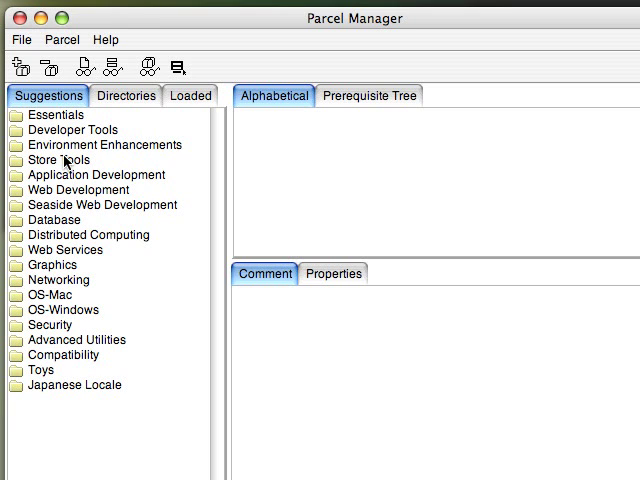
Step: List the parcels in the Seaside Web Development folder of the Parcel Manager
click(99, 204)
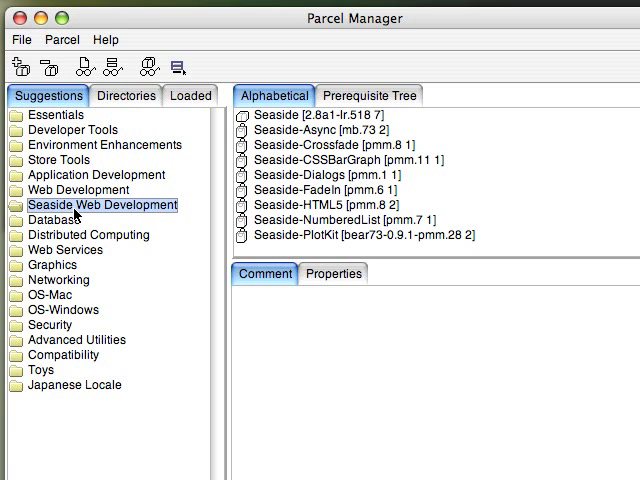
click(320, 116)
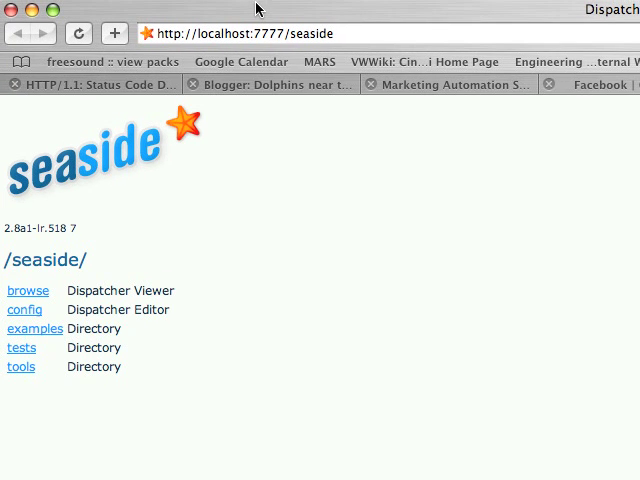
mouse_move(18, 335)
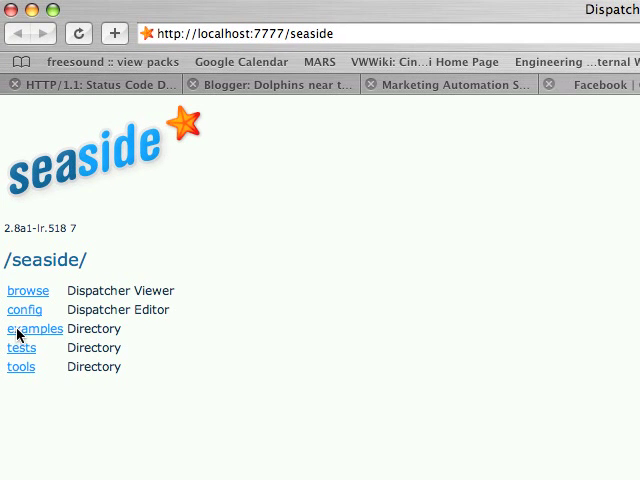
Step: Open the Seaside examples directory and launch the counter example
click(36, 328)
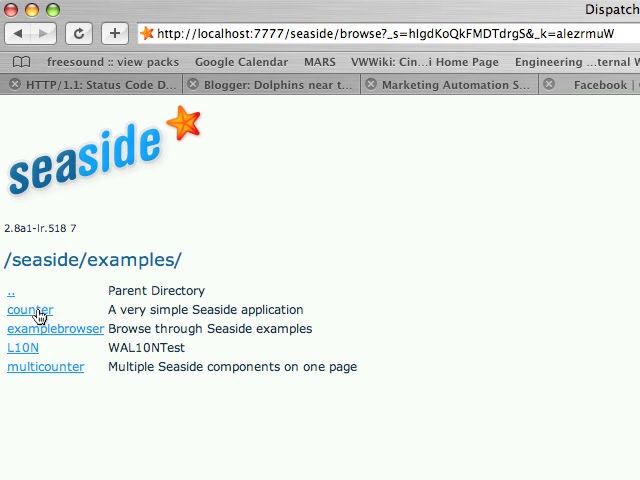
click(30, 310)
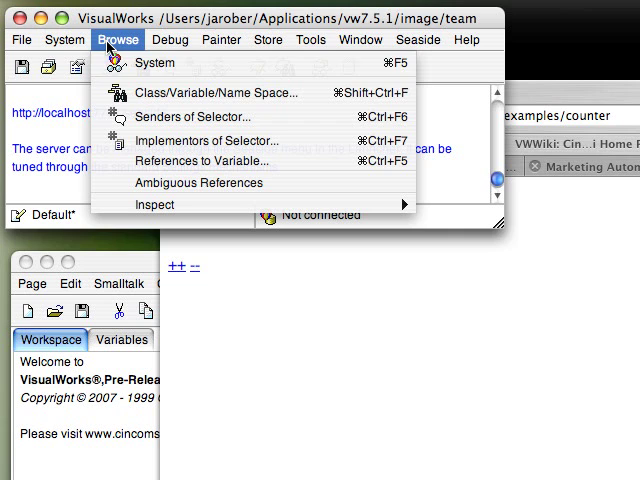
Step: Search classes for '*Count' and browse WACounter from the Seaside package
click(225, 92)
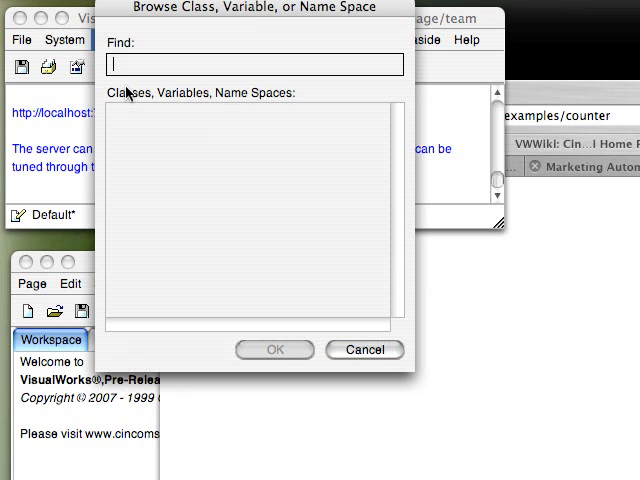
text(Counter)
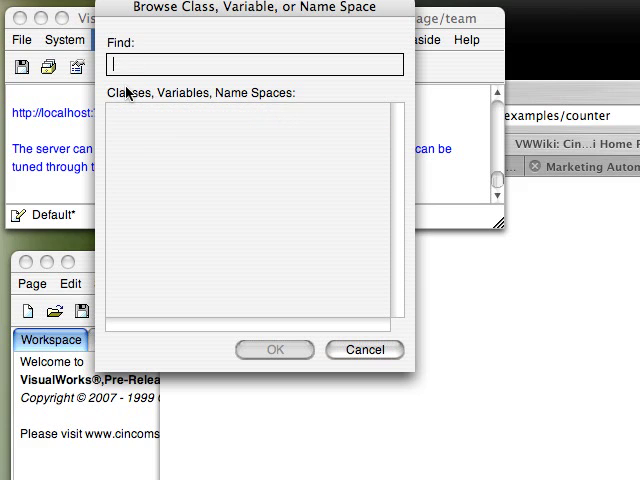
text(*Count)
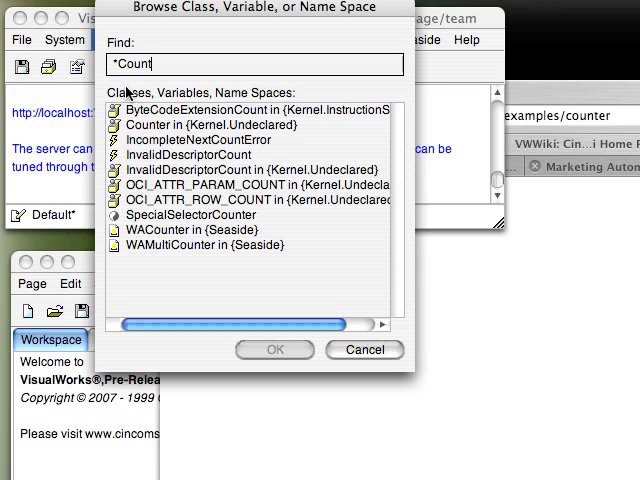
click(200, 230)
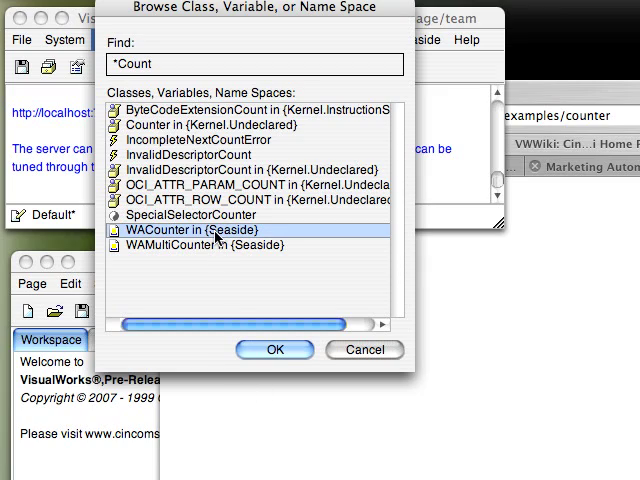
click(274, 350)
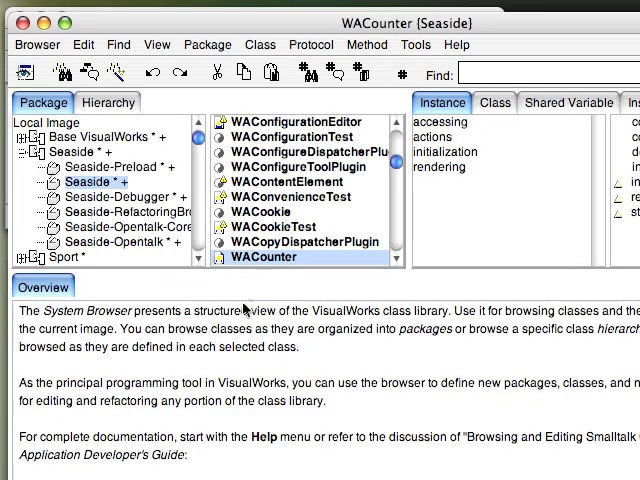
Step: Set a breakpoint on 'count := count + 1' in WACounter>>increase
click(262, 257)
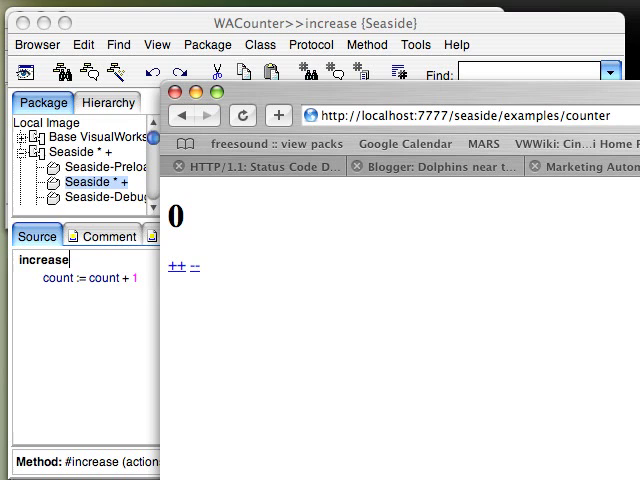
click(171, 269)
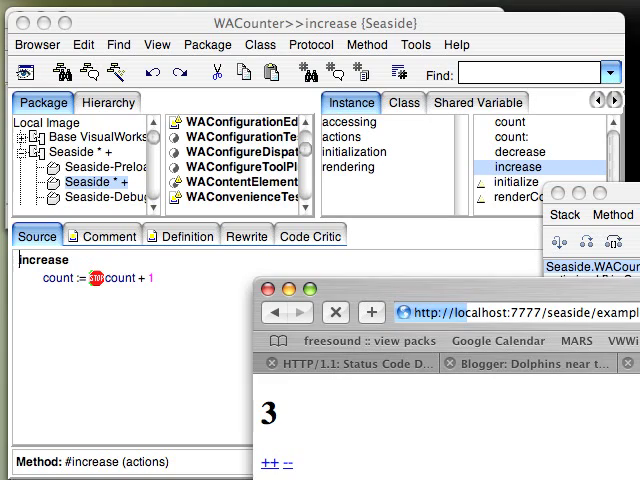
Step: Change the increment in the debugger's increase method from 1 to 5
click(272, 462)
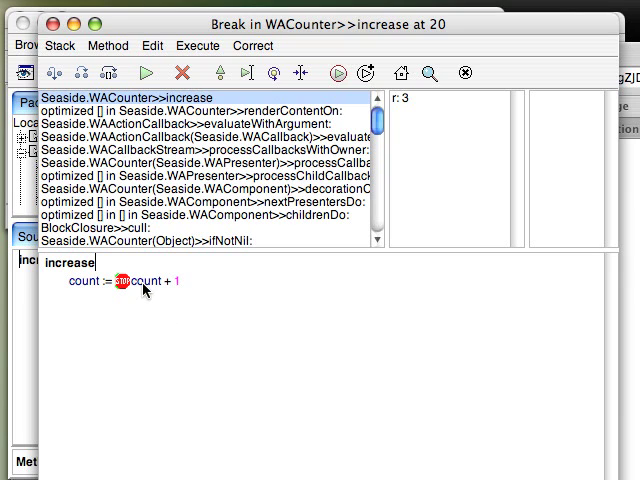
mouse_move(167, 333)
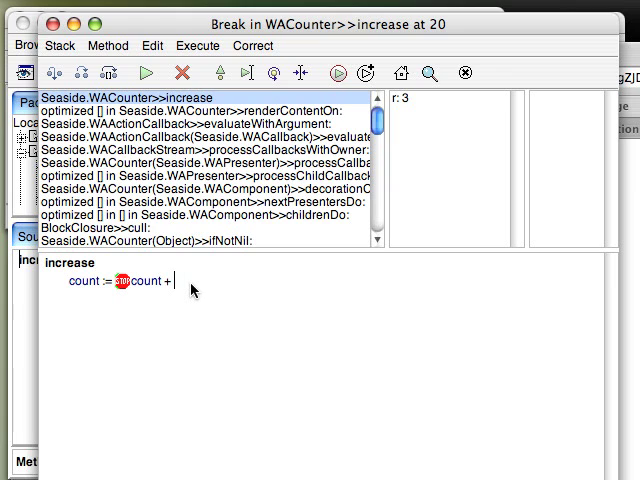
text(5)
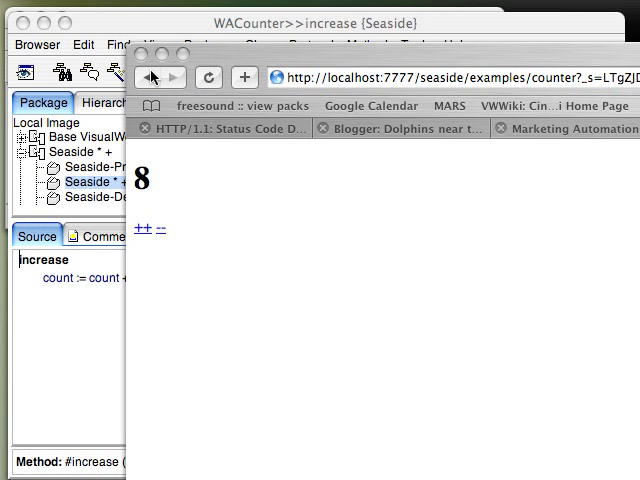
mouse_move(202, 201)
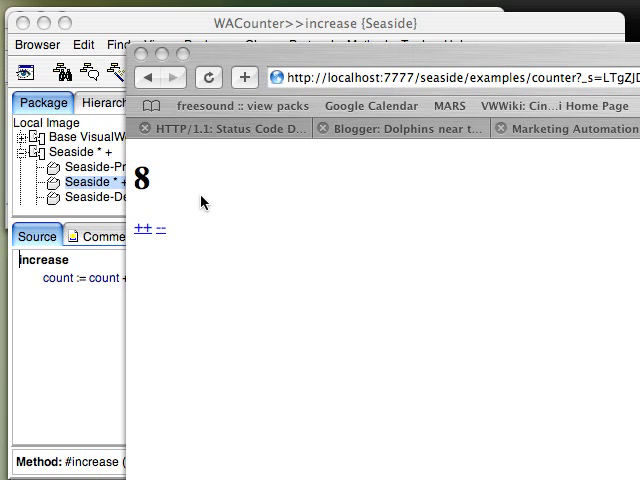